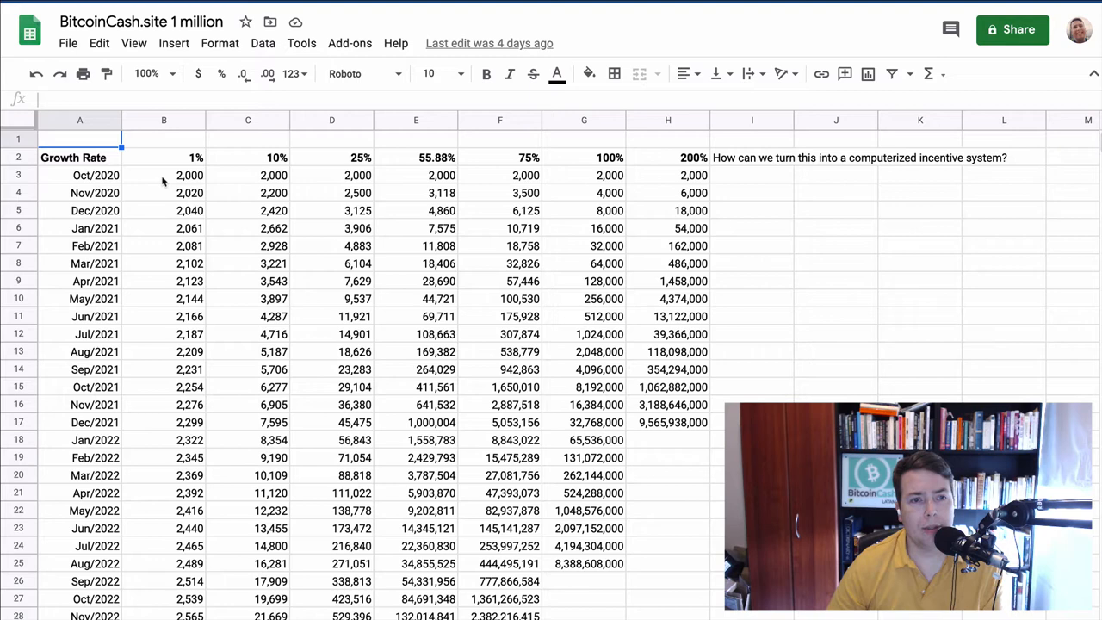
pyautogui.moveTo(609, 164)
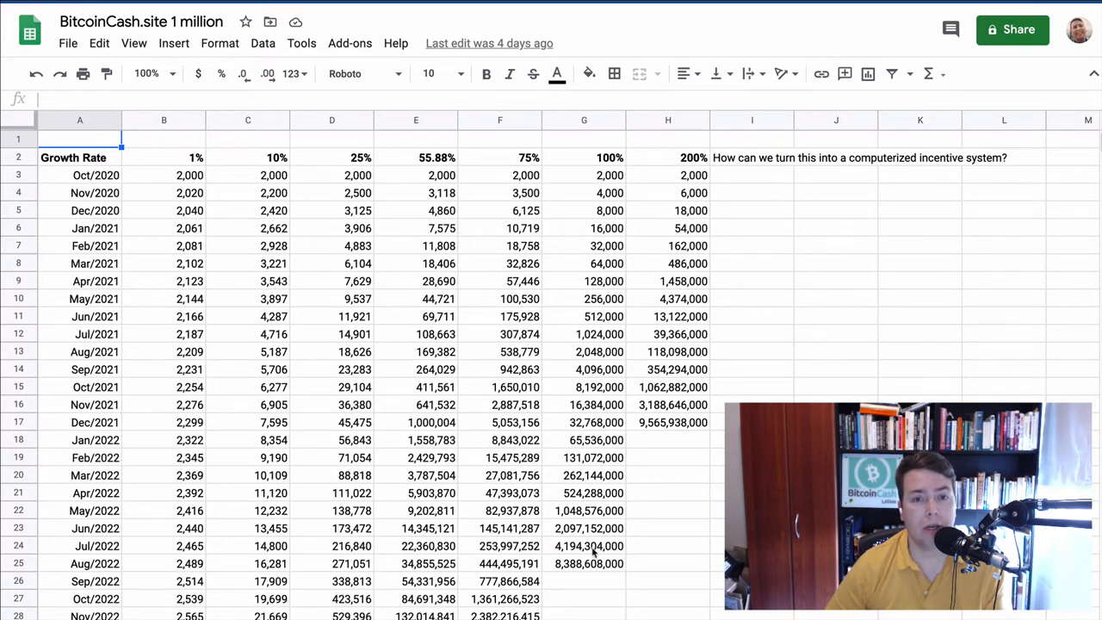
pyautogui.moveTo(594, 439)
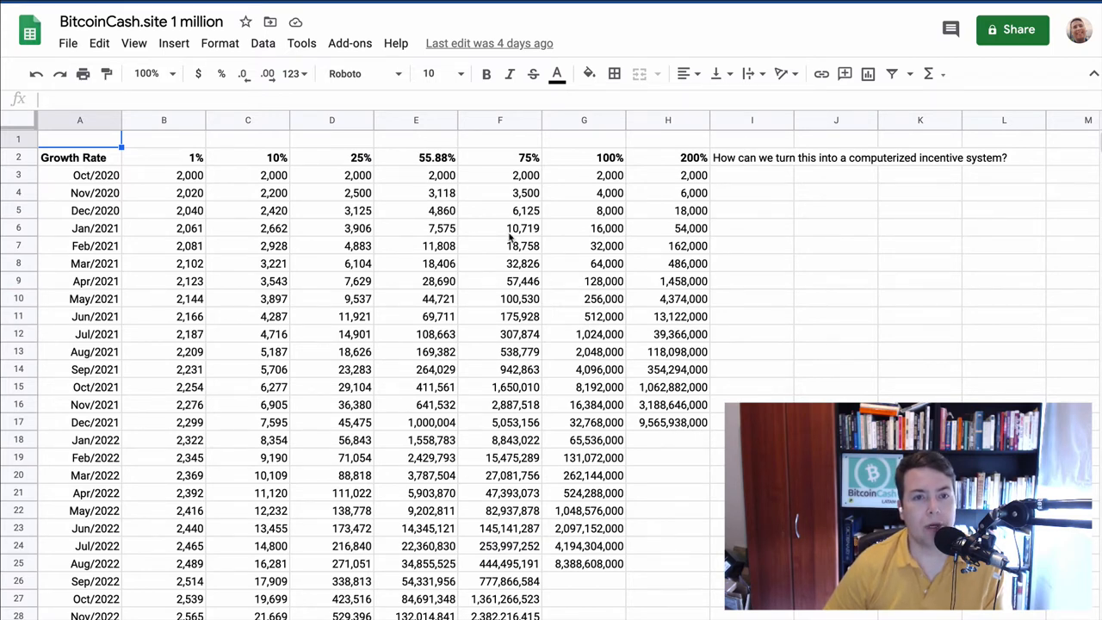
pyautogui.moveTo(432, 193)
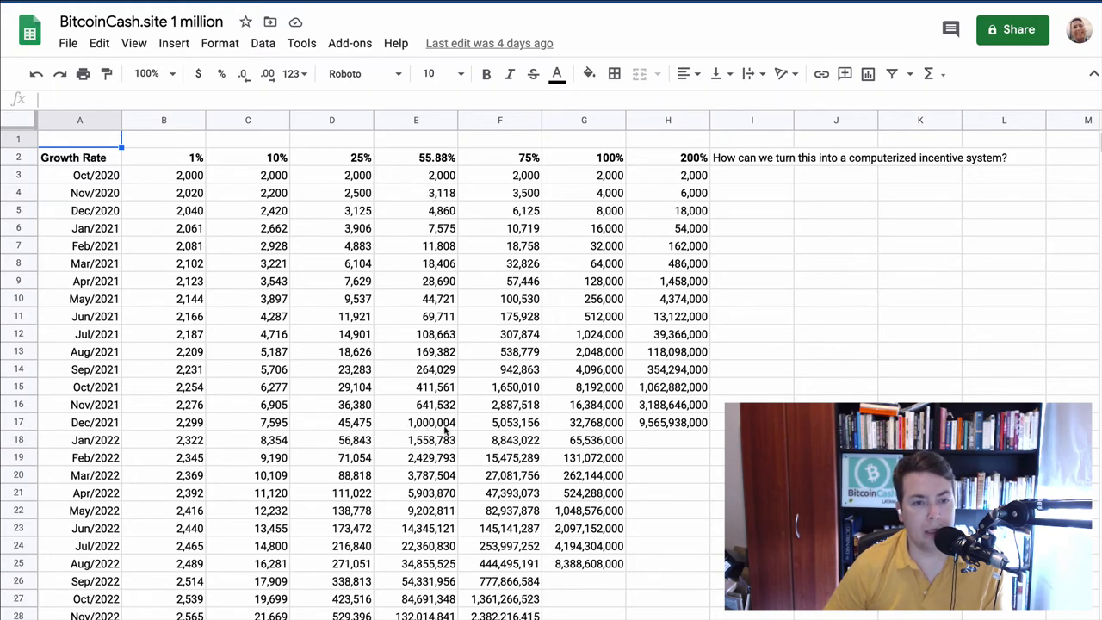
# - Inspect the Dec/2021 1,000,004 formula, then scroll to Oct/2085–Jan/2088 where the 1% column exceeds 5,000,000
pyautogui.click(417, 424)
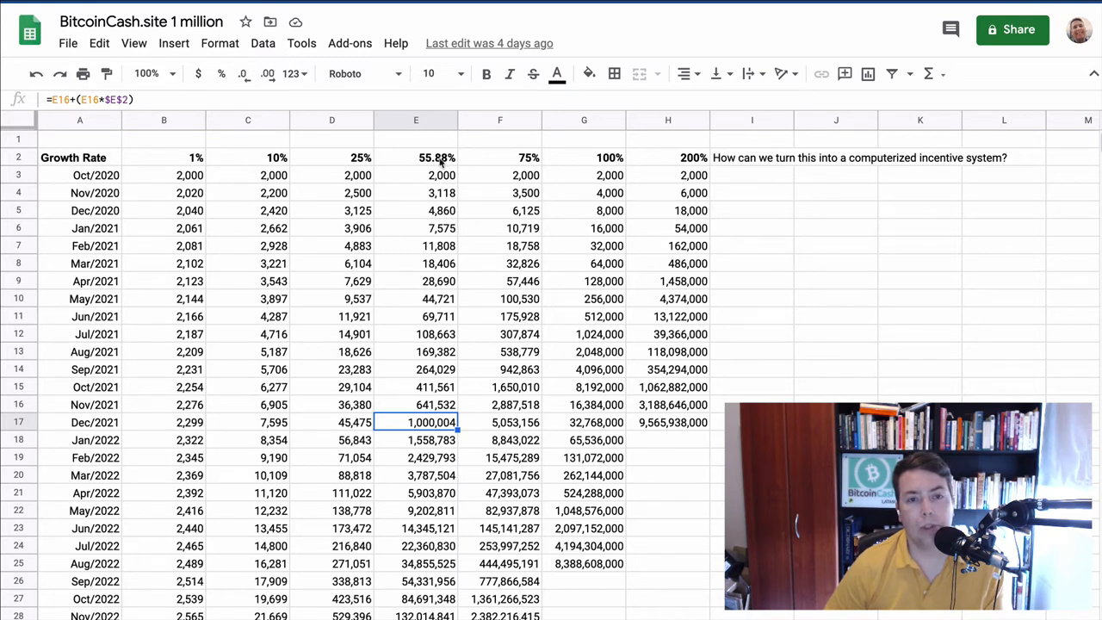
pyautogui.moveTo(444, 187)
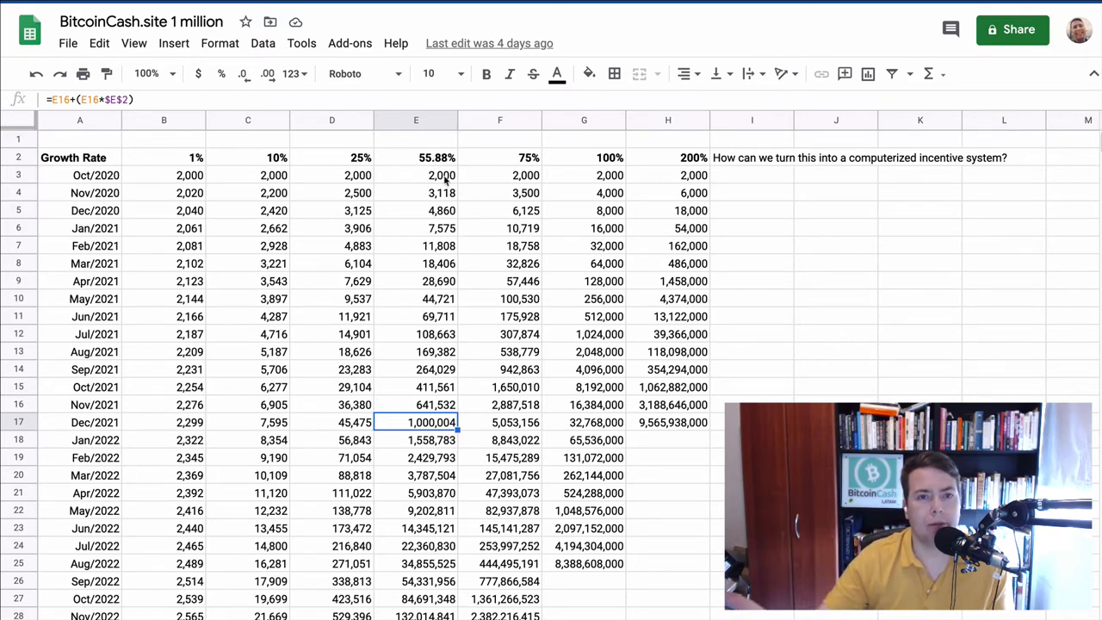
pyautogui.moveTo(465, 196)
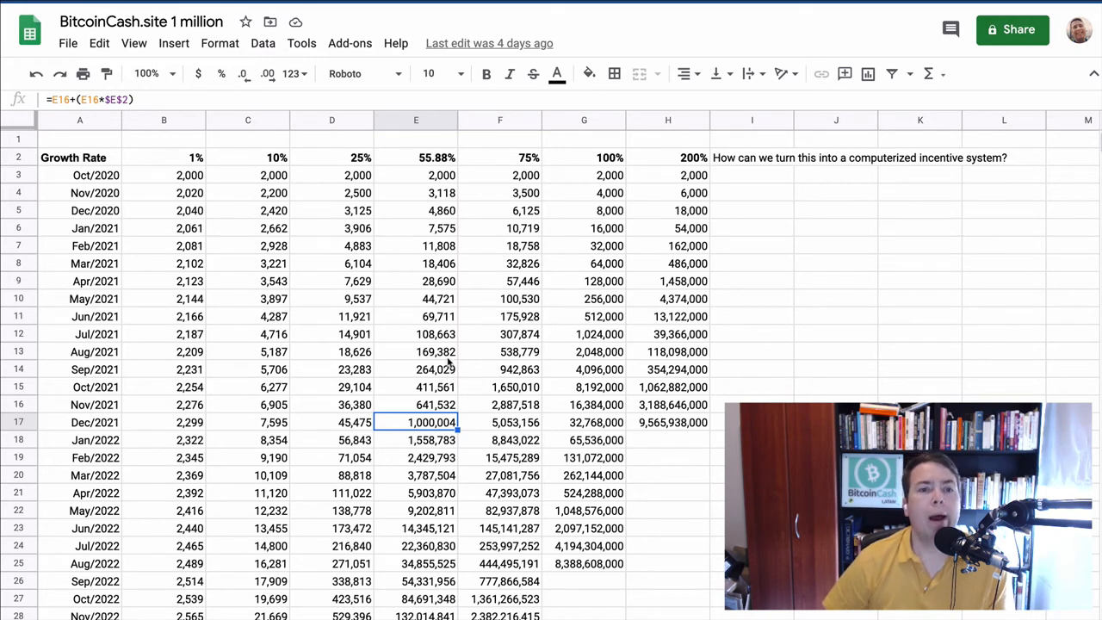
pyautogui.moveTo(196, 263)
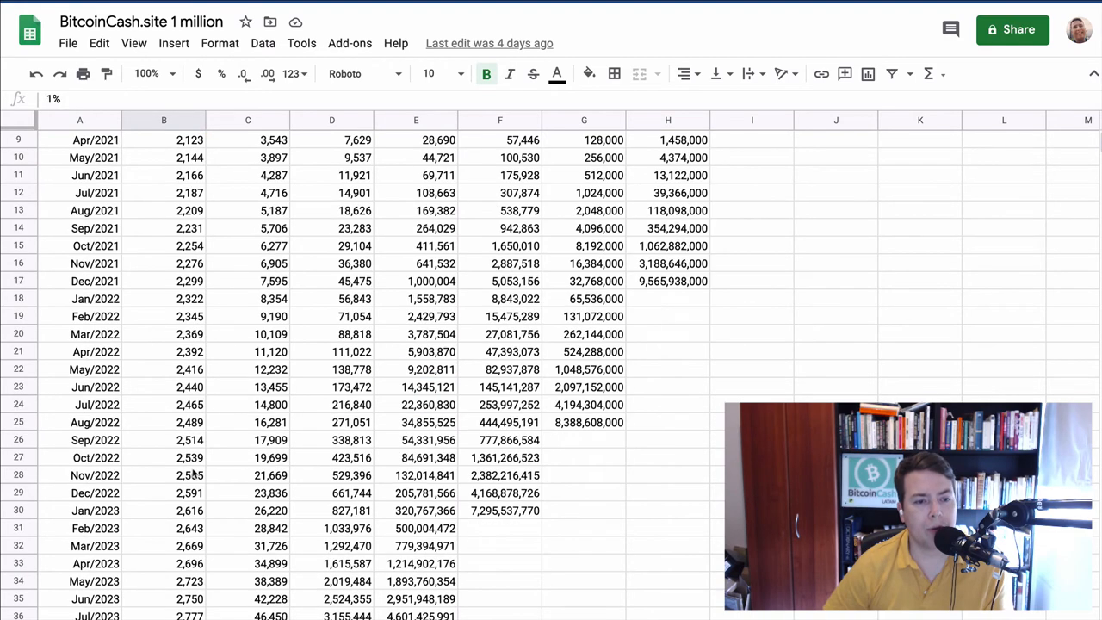
pyautogui.scroll(-3)
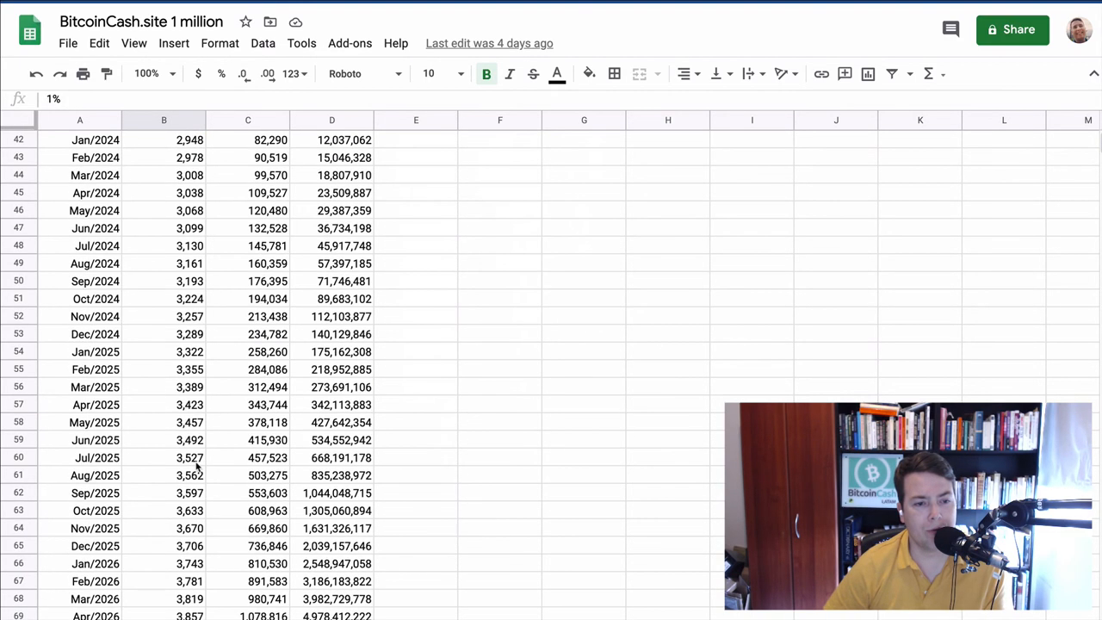
pyautogui.scroll(-3)
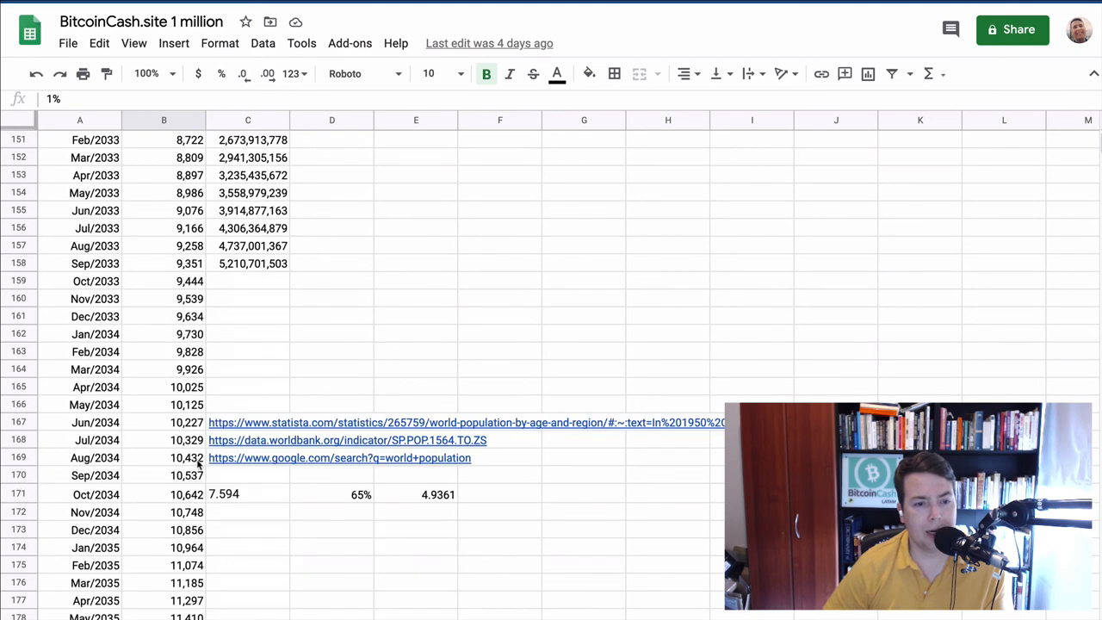
pyautogui.scroll(-3)
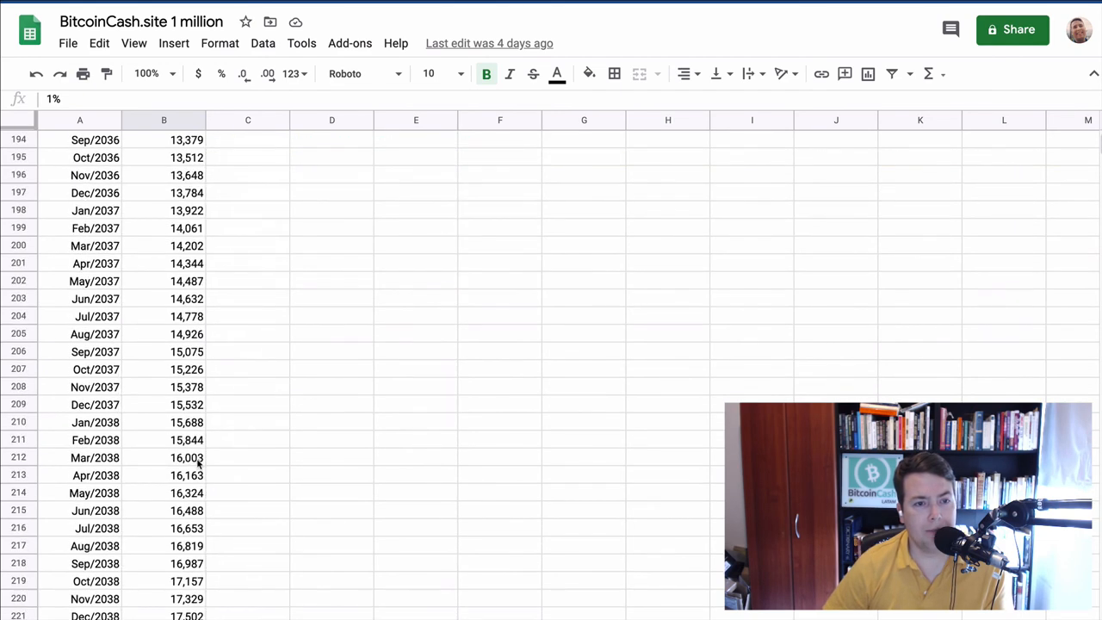
pyautogui.scroll(-3)
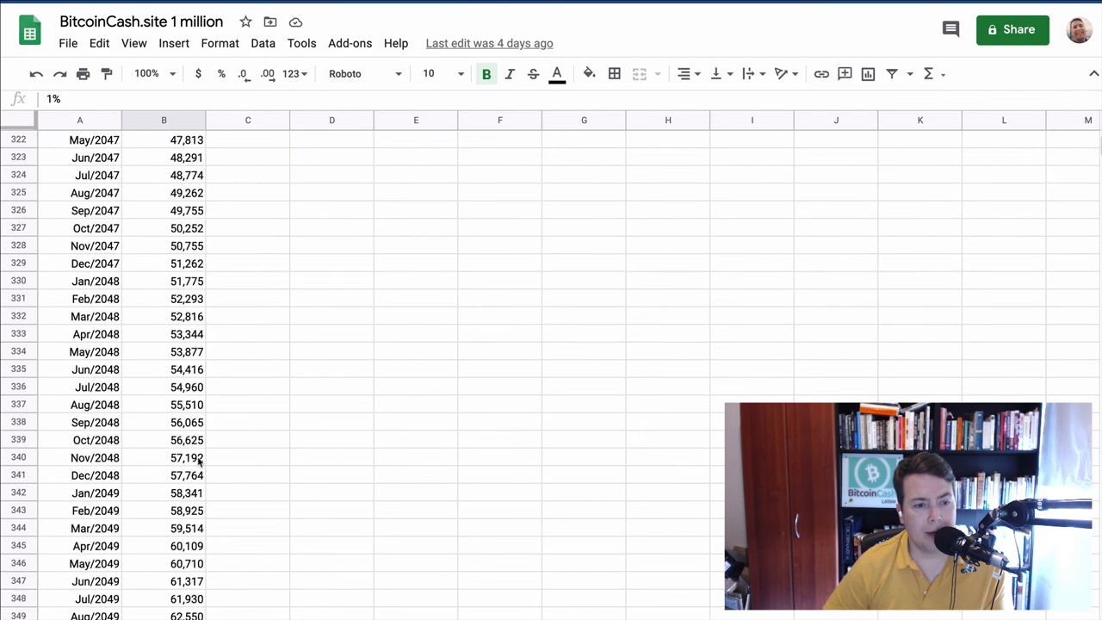
pyautogui.scroll(-3)
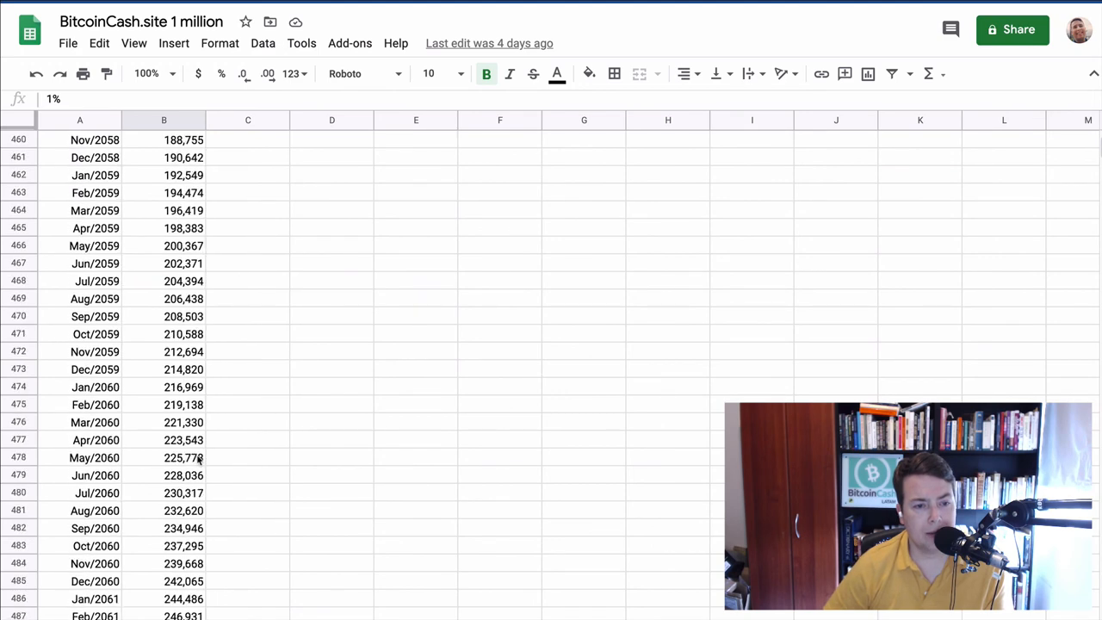
pyautogui.scroll(-3)
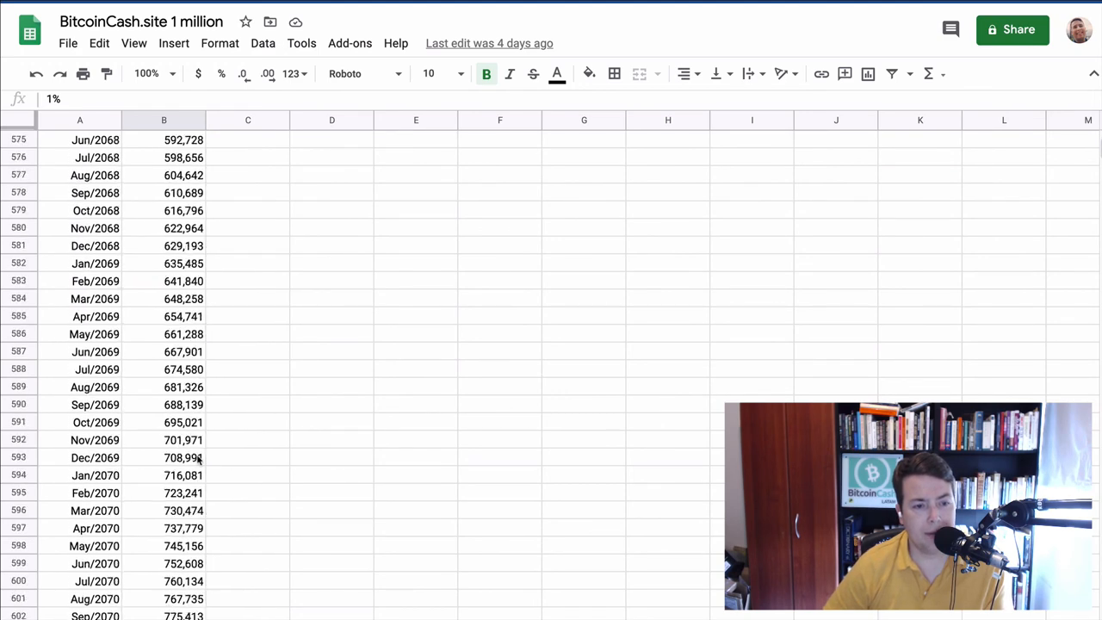
pyautogui.scroll(-3)
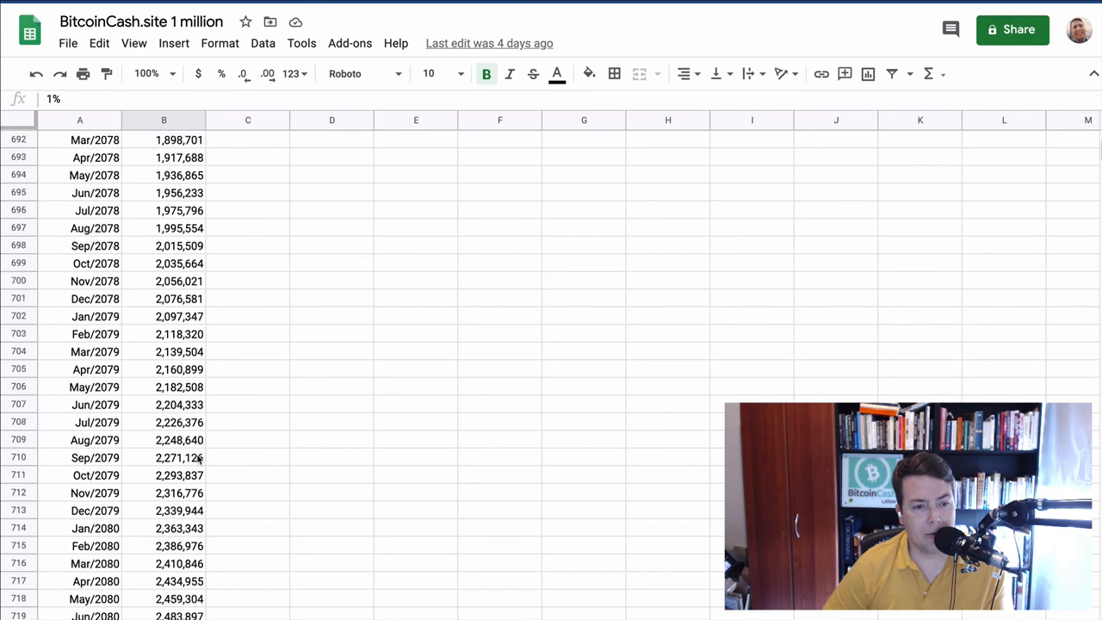
pyautogui.scroll(-3)
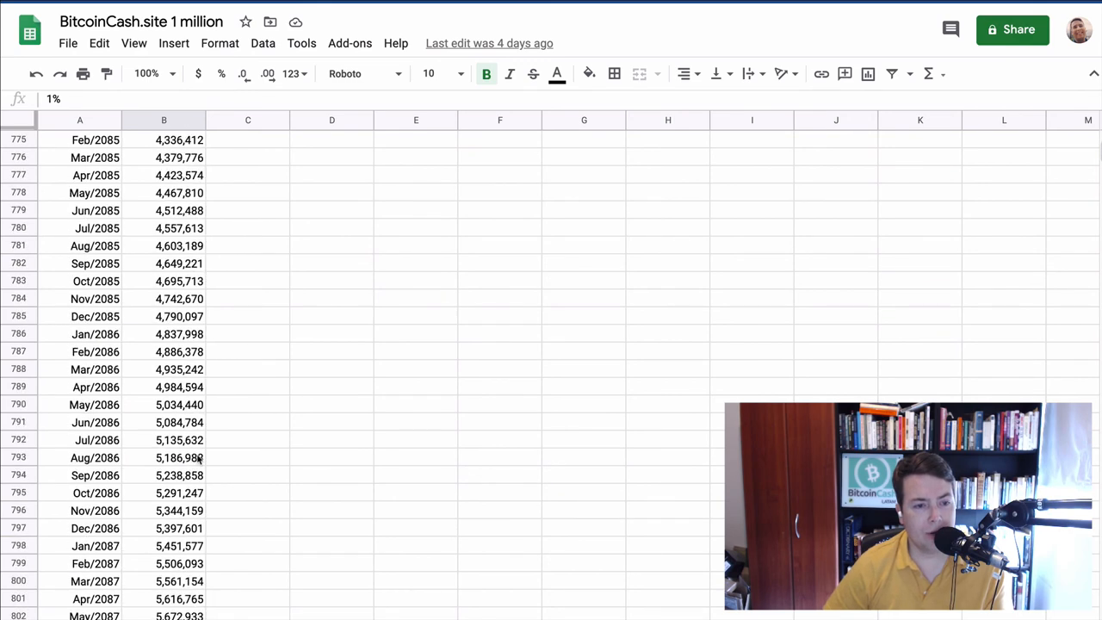
pyautogui.scroll(-3)
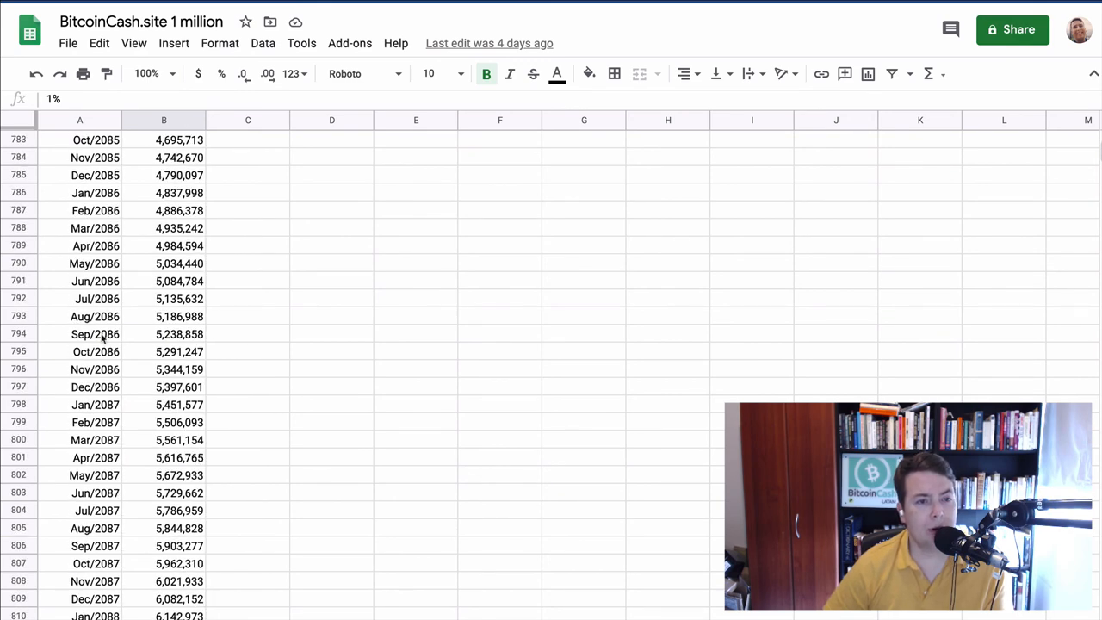
pyautogui.moveTo(266, 369)
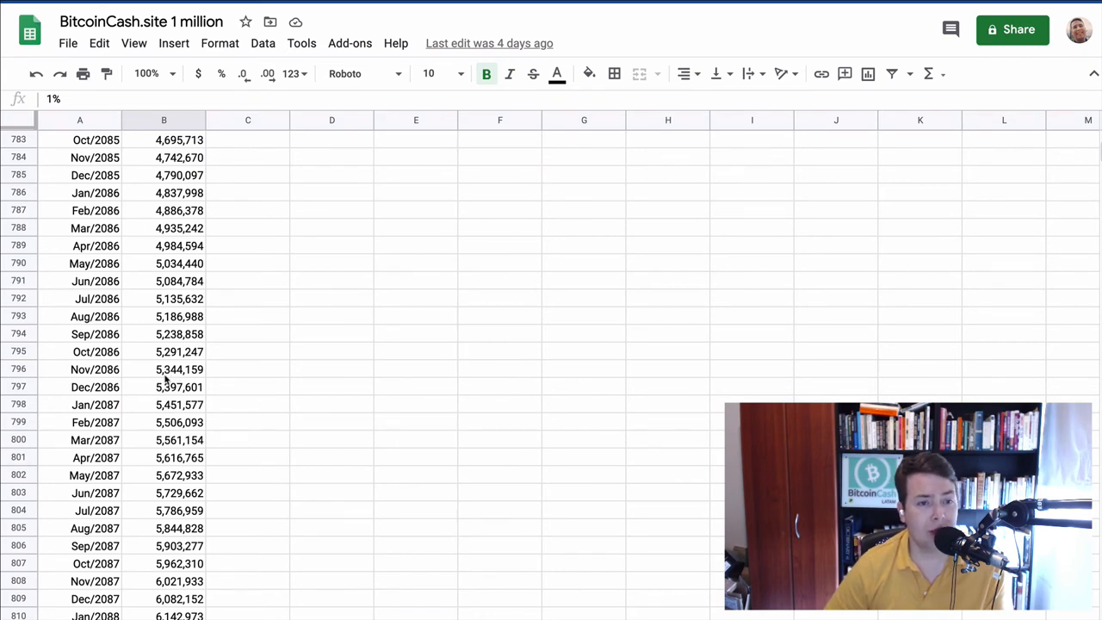
# - Scroll back to row 1 and select the Dec/2021 cell to show its =EDATE formula
pyautogui.scroll(3)
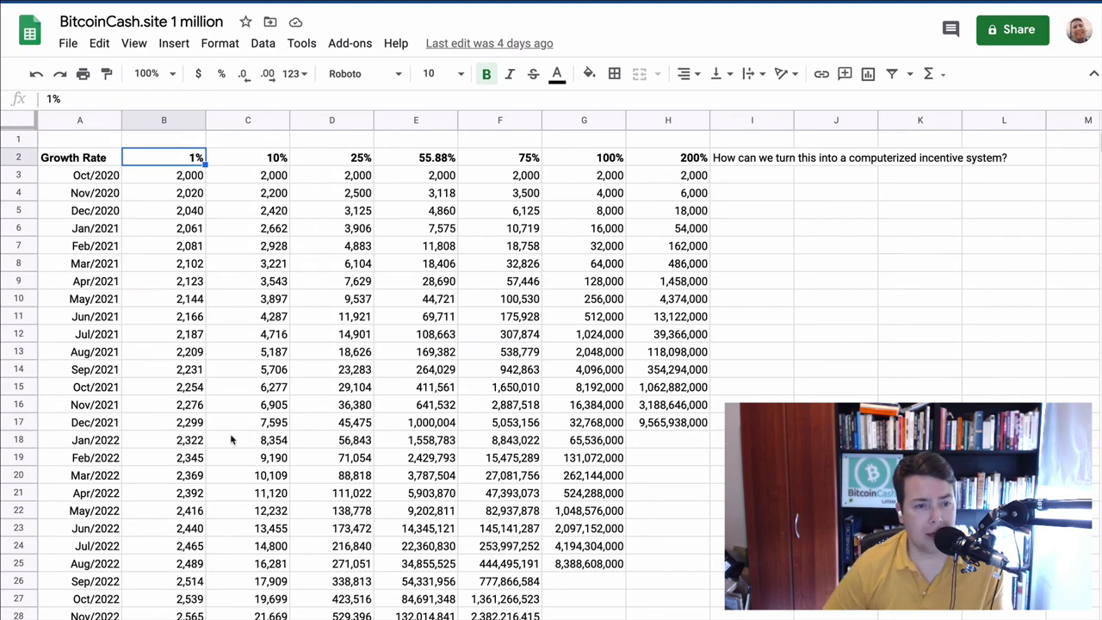
pyautogui.click(78, 420)
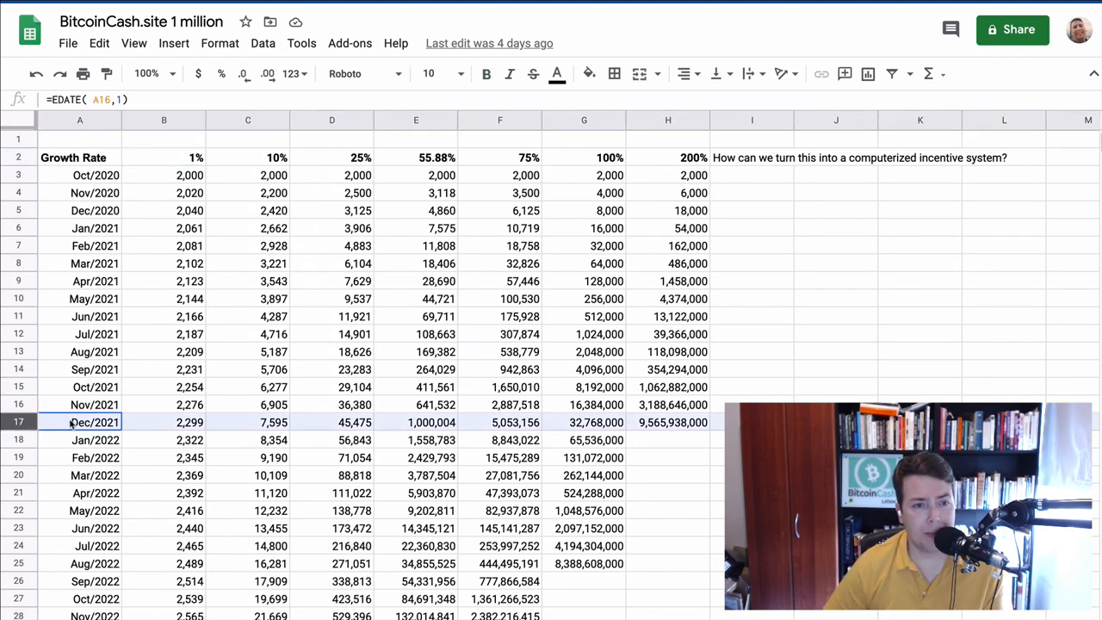